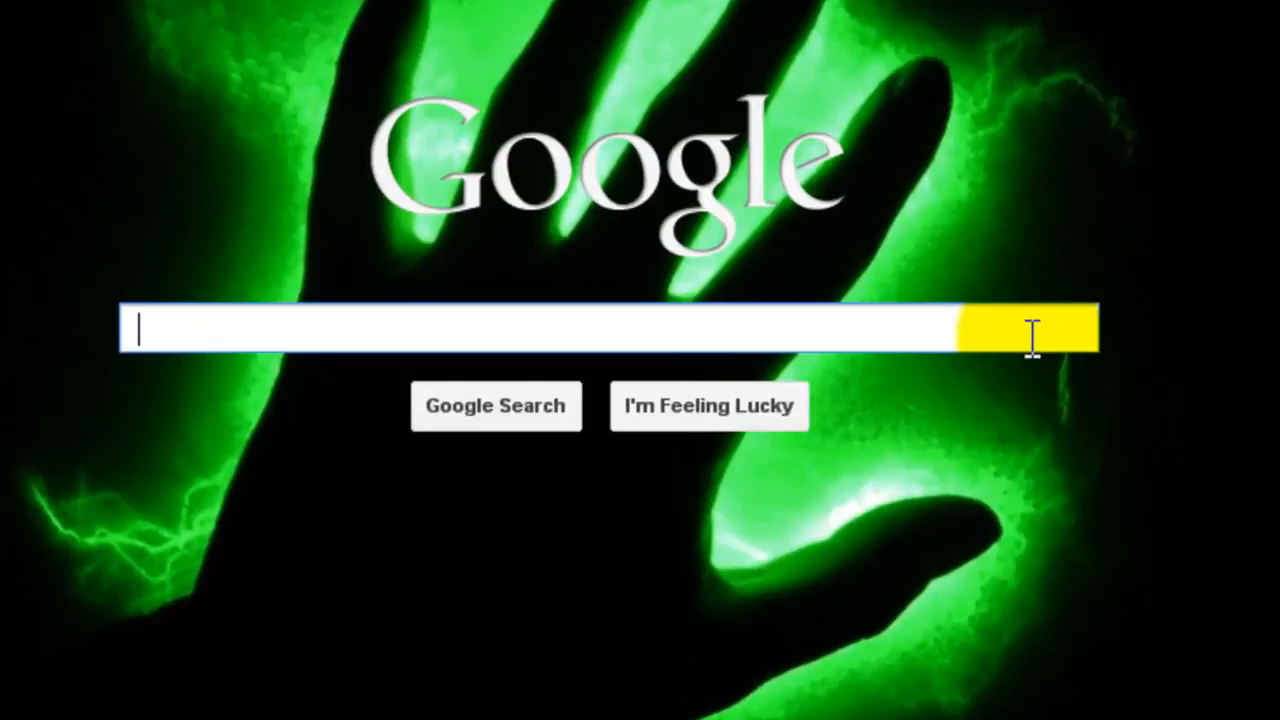
Search Google for Screenr and dismiss the Google 'Welcome back' sign-in prompt on its home page
type("screenn")
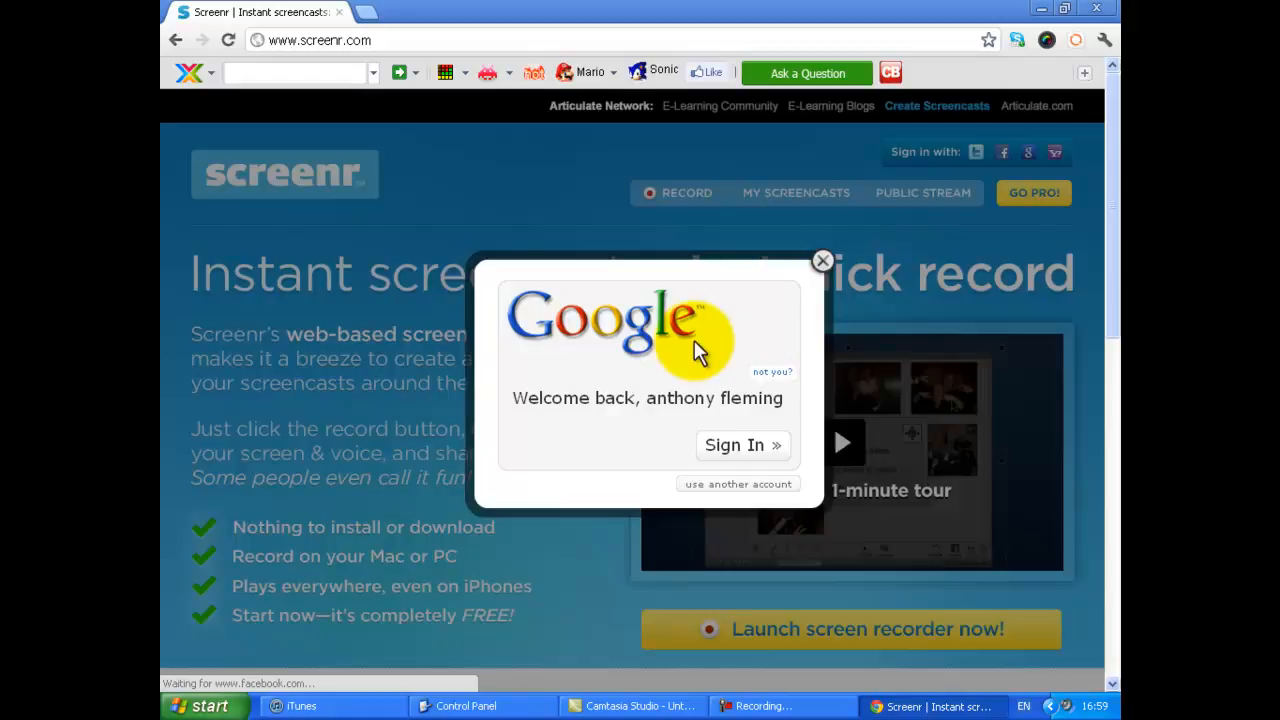
left_click(822, 260)
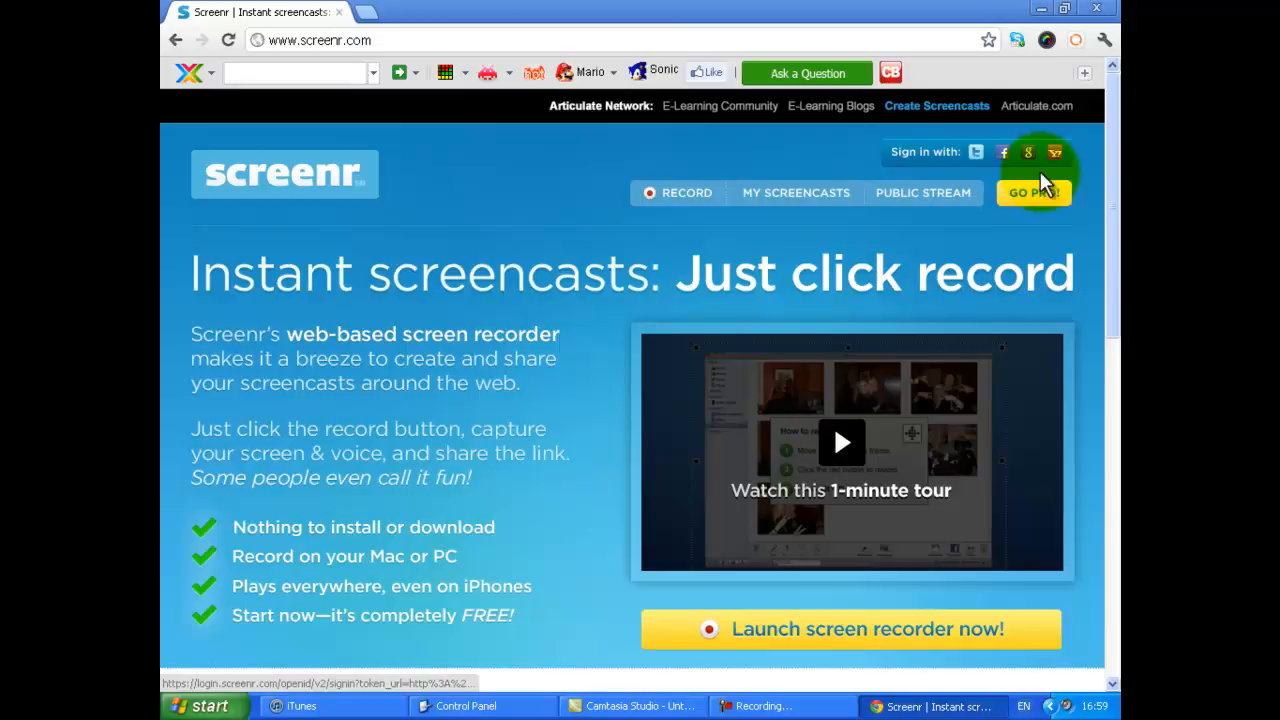
mouse_move(648, 200)
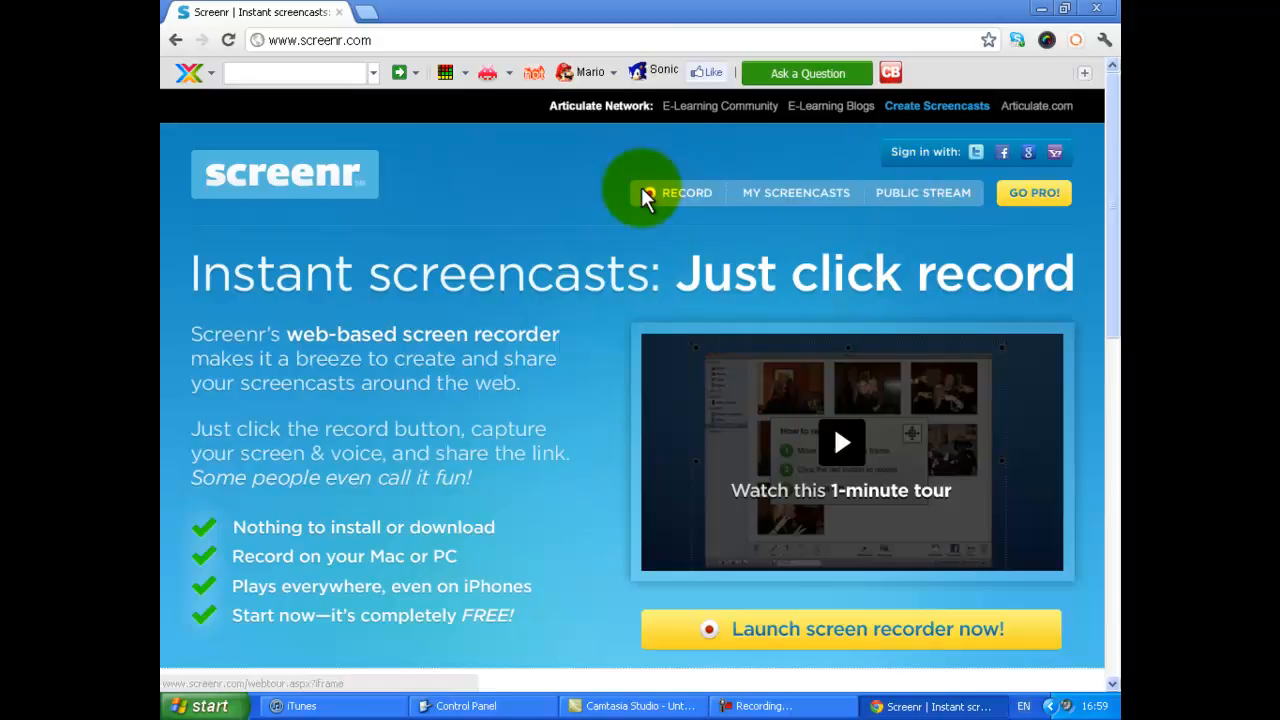
mouse_move(180, 40)
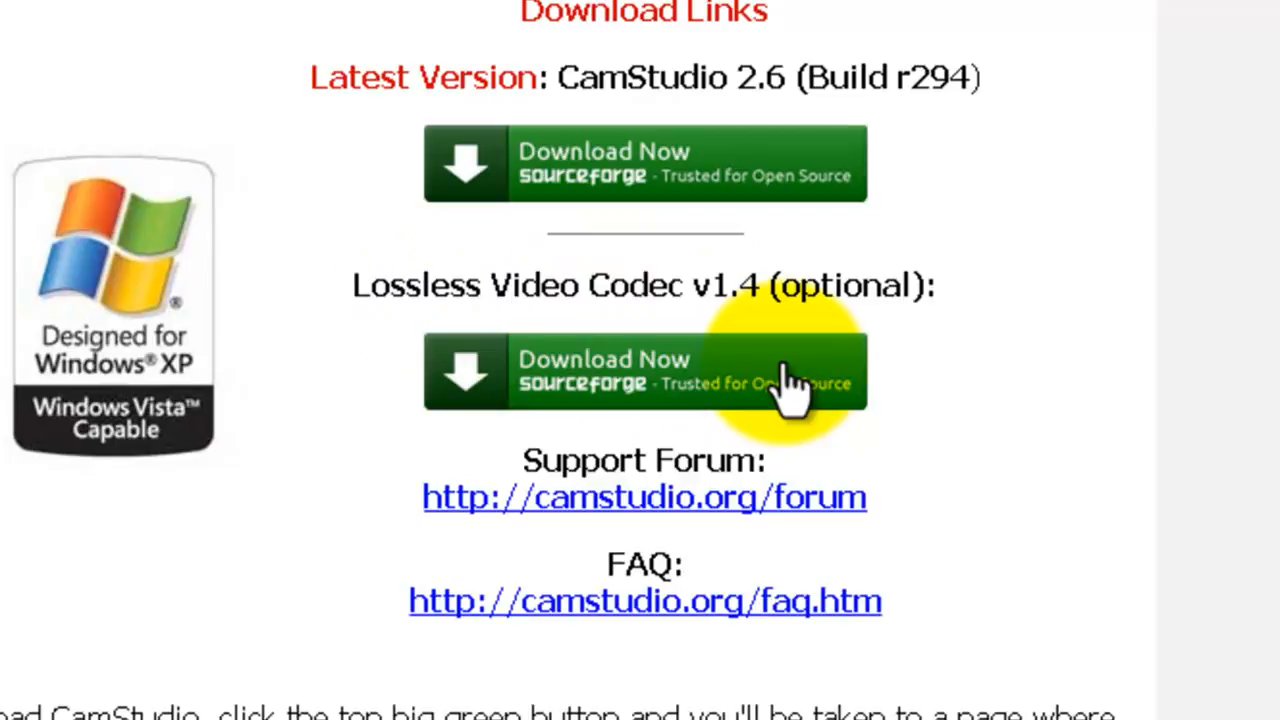
mouse_move(690, 164)
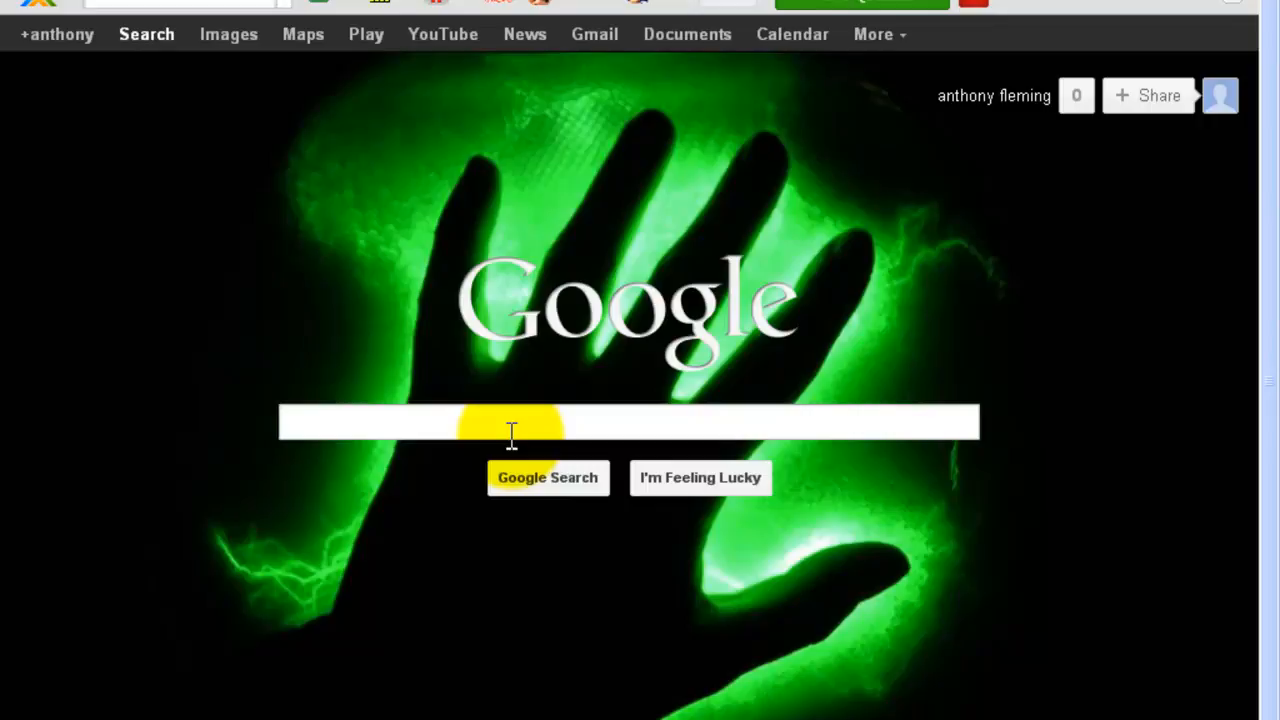
Search Google for 'tip cam' to find uTIPu TipCam and download listings
type("tip ca")
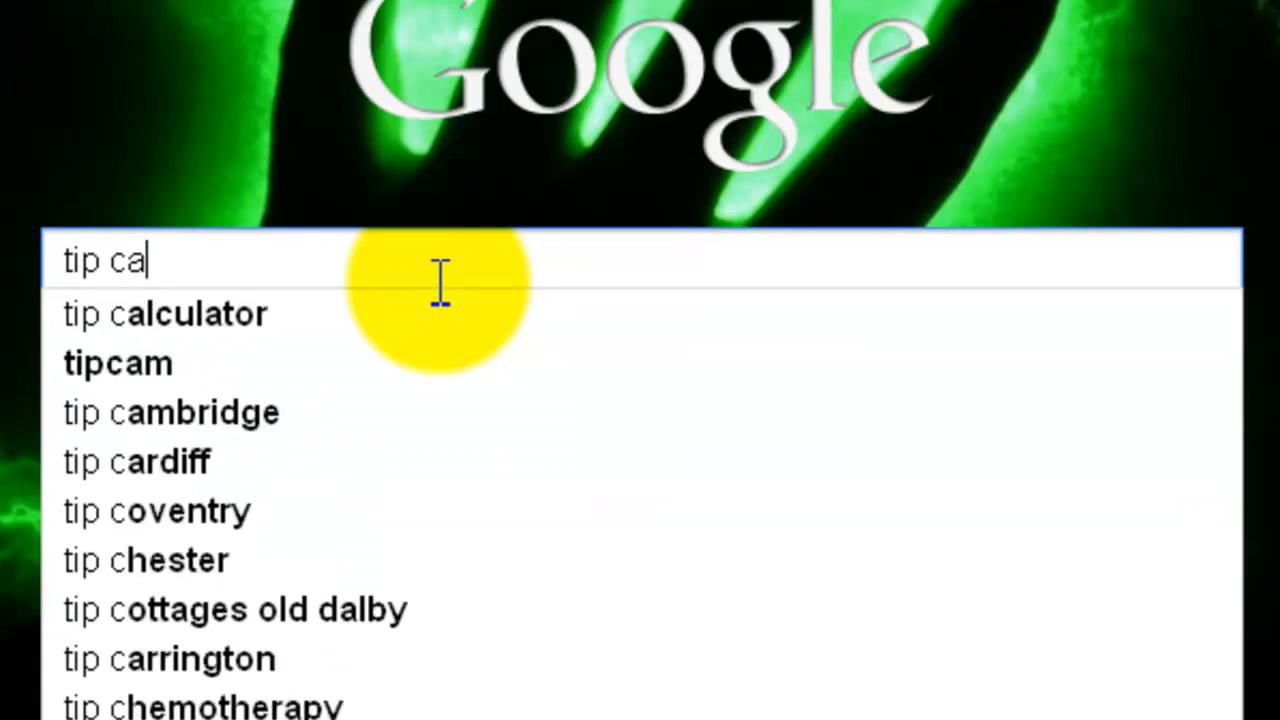
left_click(116, 364)
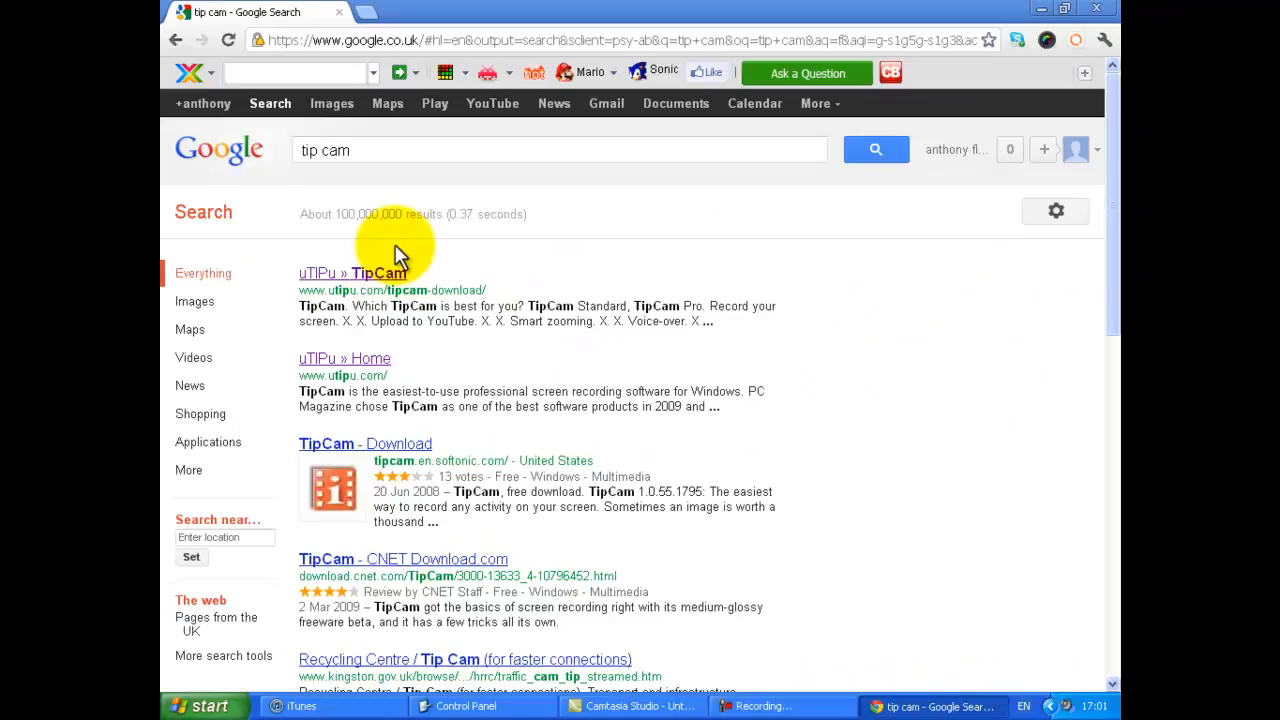
left_click(352, 272)
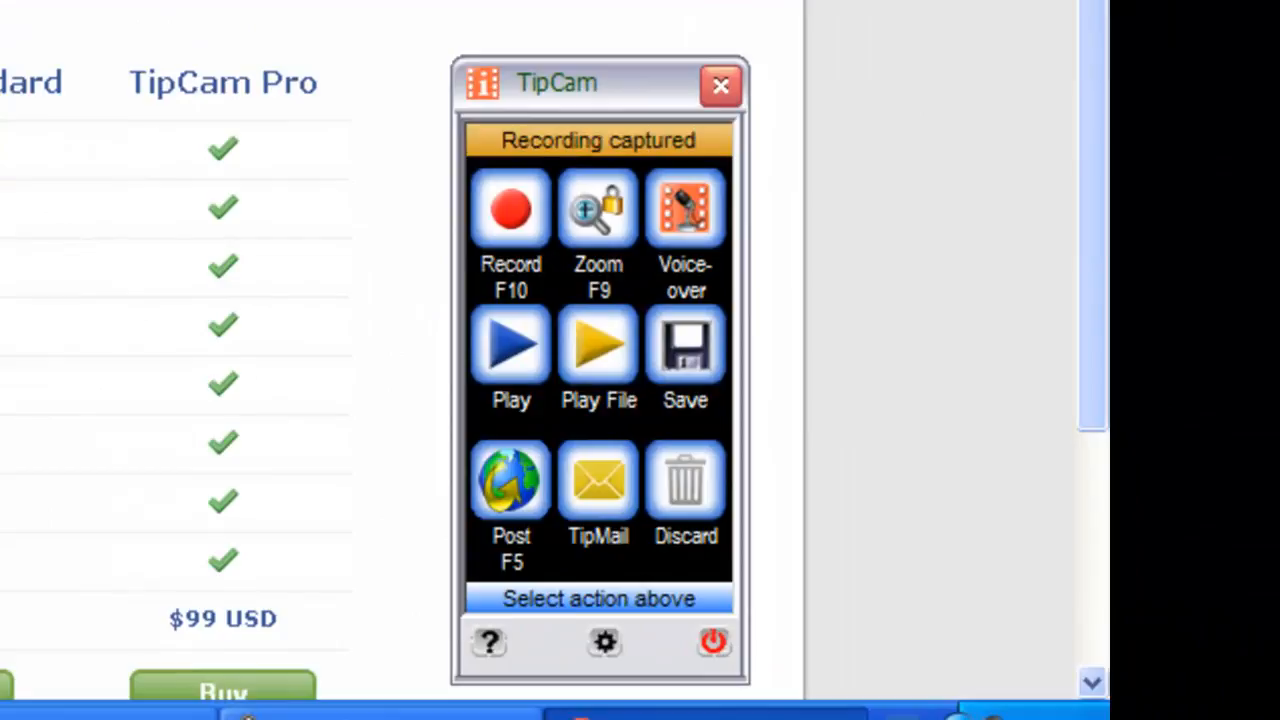
scroll("down", 3)
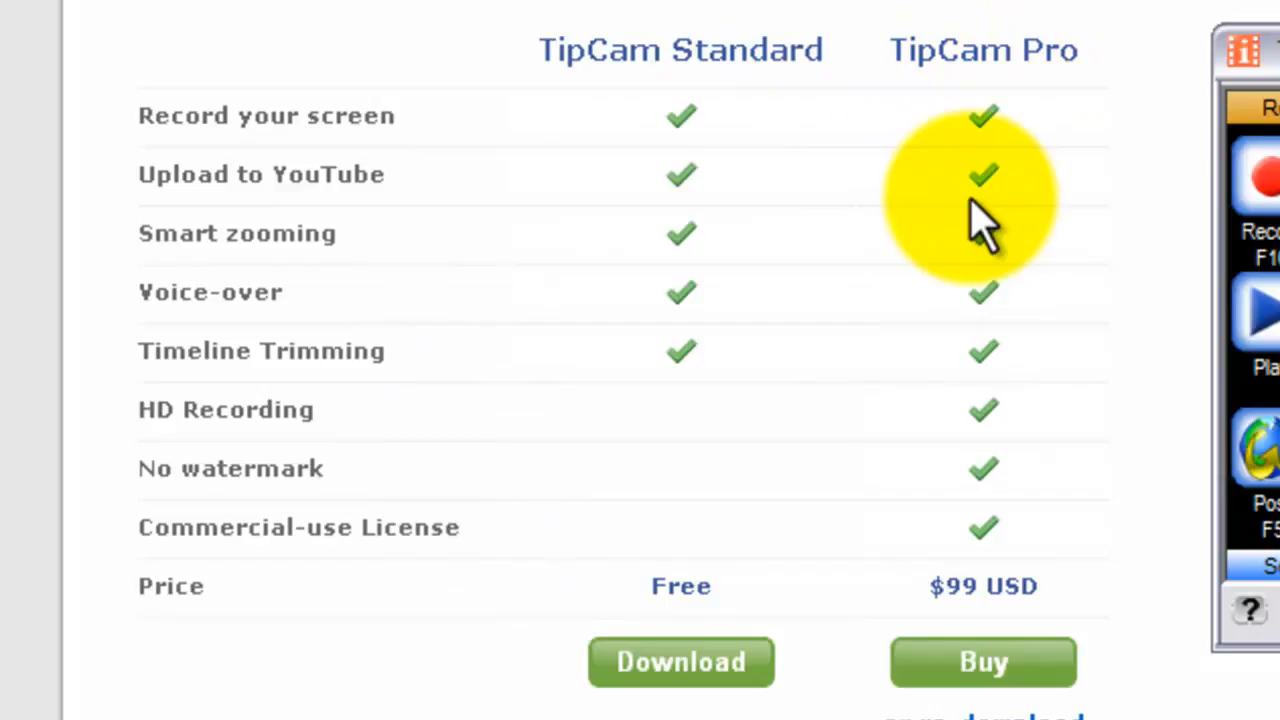
mouse_move(956, 316)
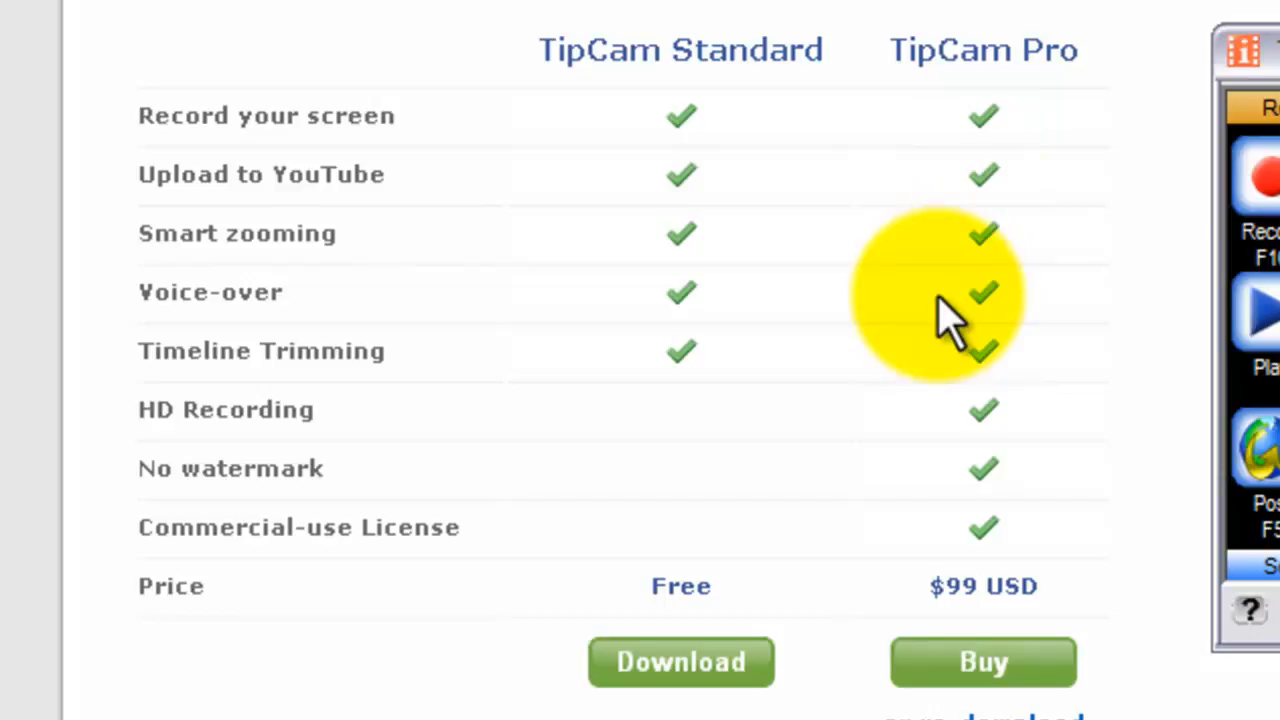
mouse_move(1000, 510)
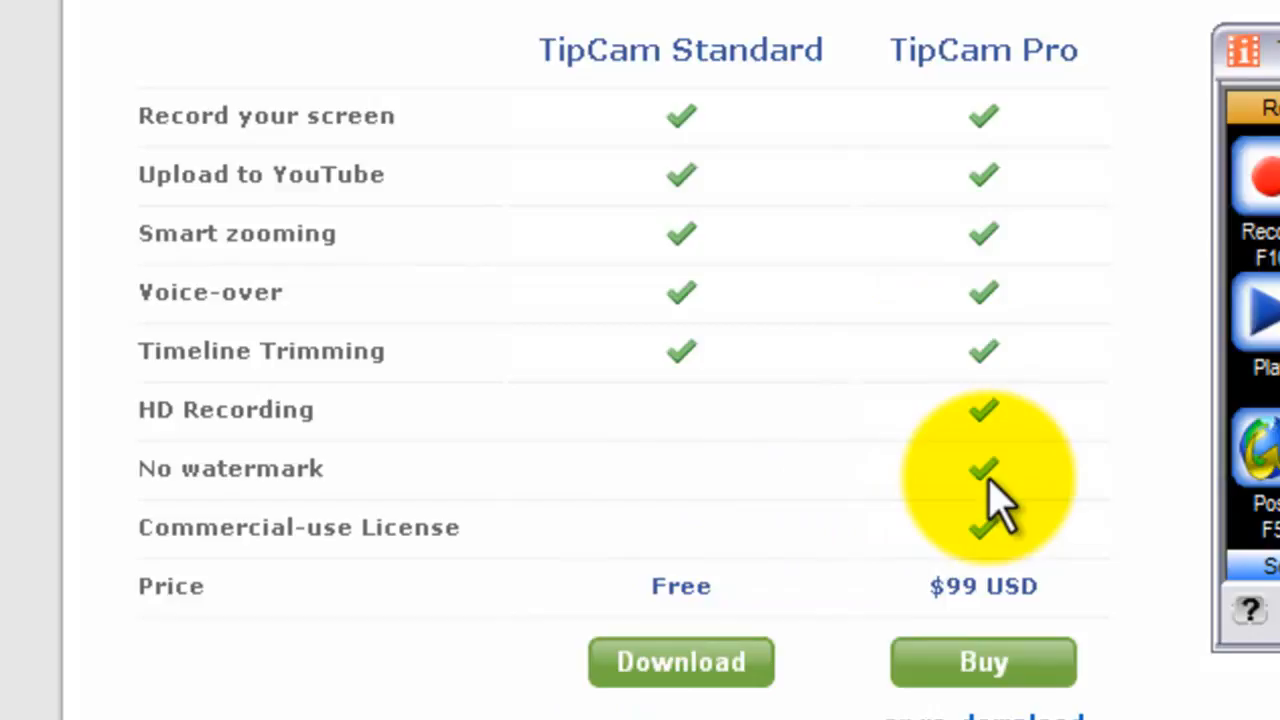
mouse_move(1160, 604)
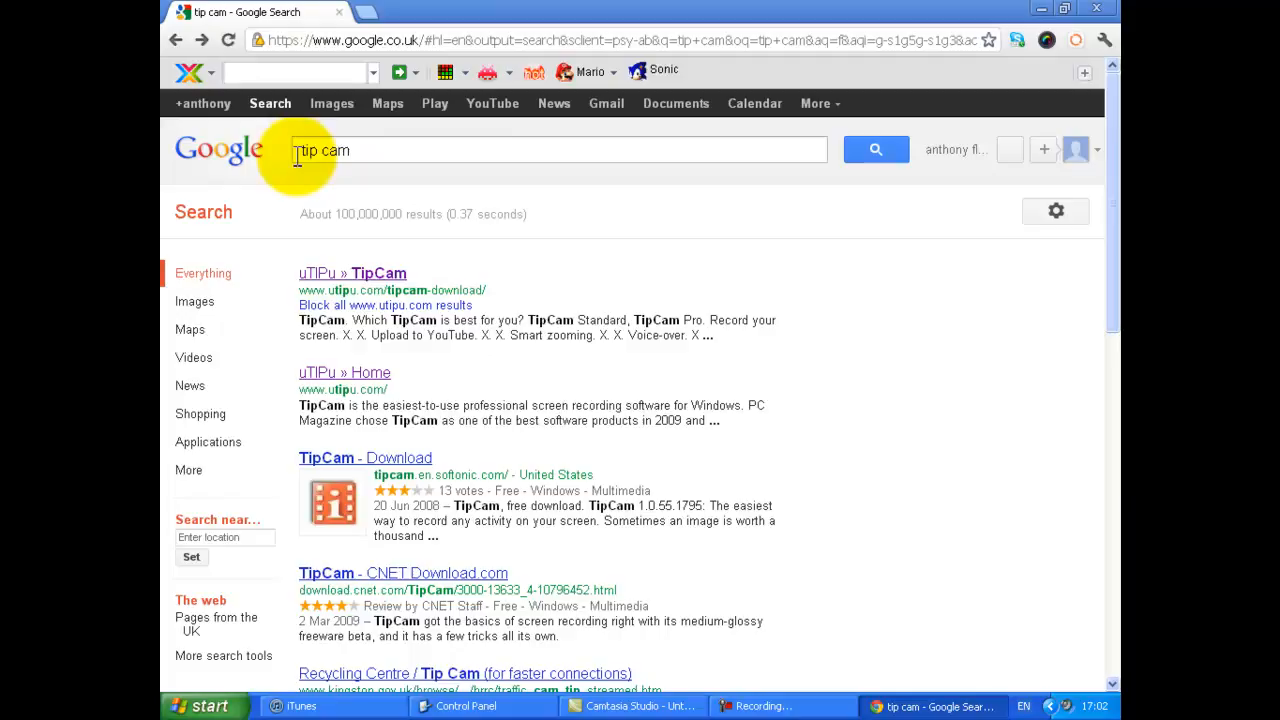
Search 'top 10 free' screen recorders and scroll the roundup past Wink, UltraVNC, CaptureFox, TipCam and Krut to Related Posts
type("top 10")
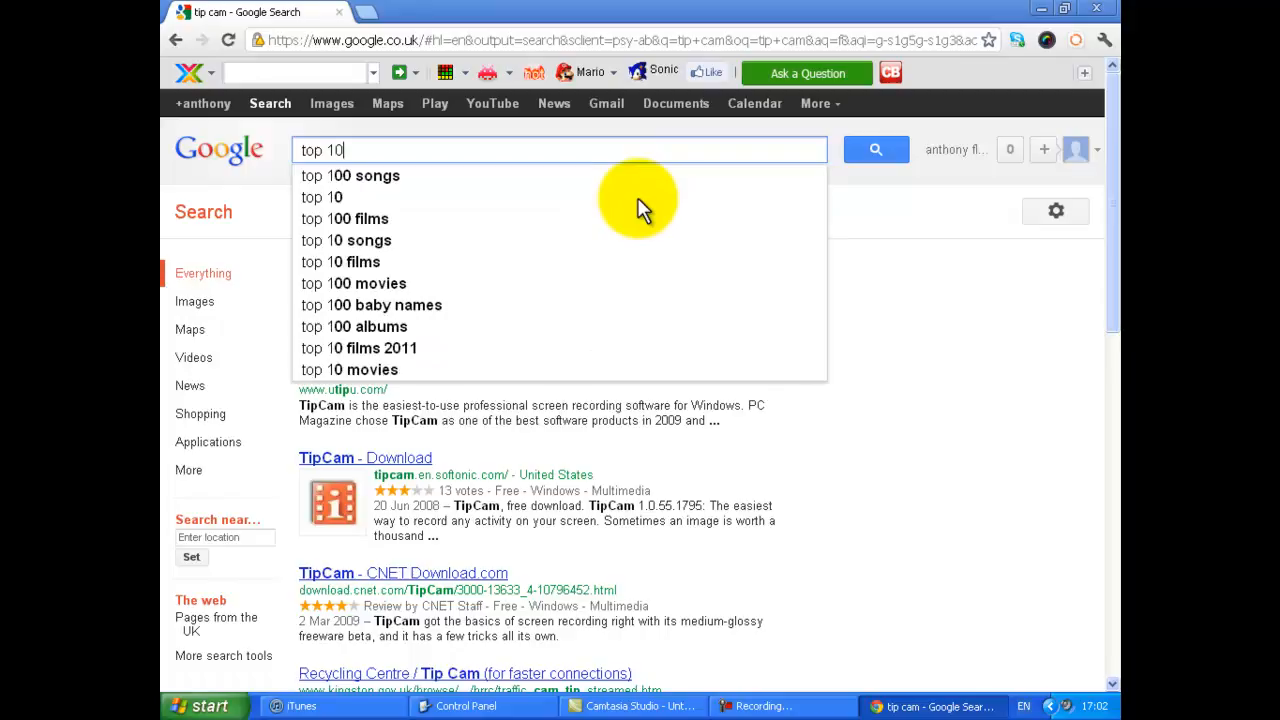
type("free")
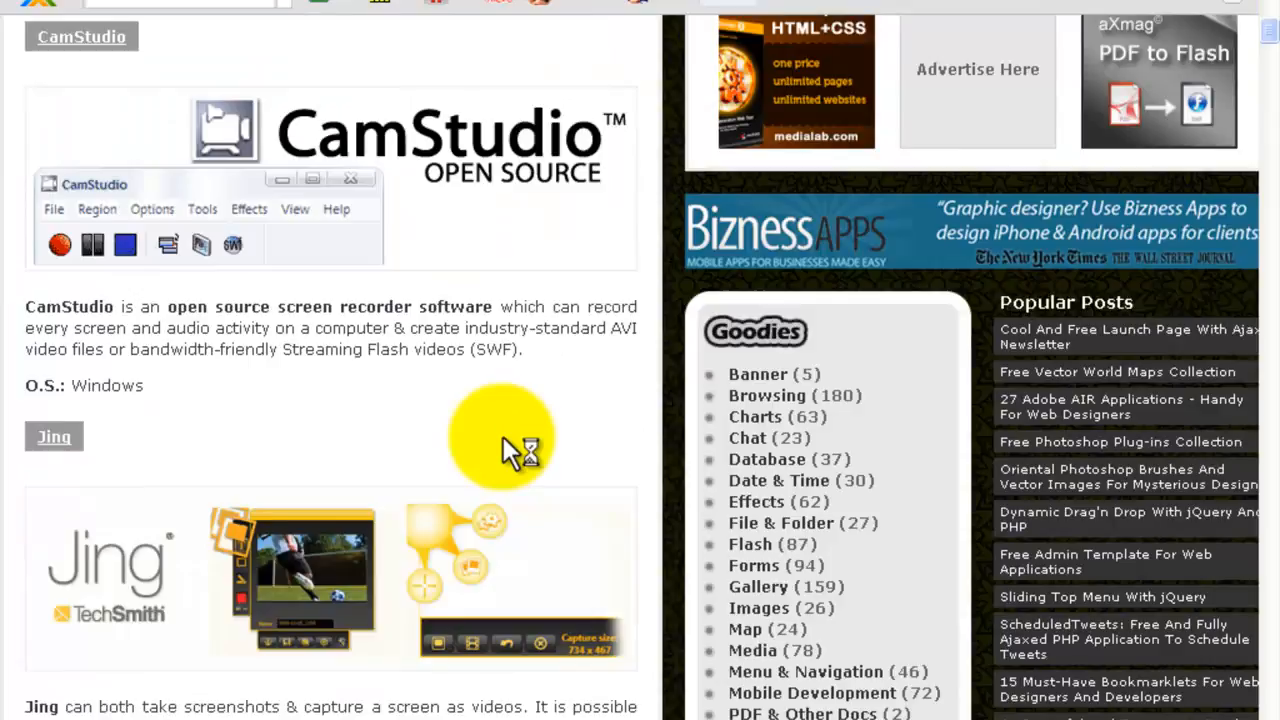
scroll("down", 3)
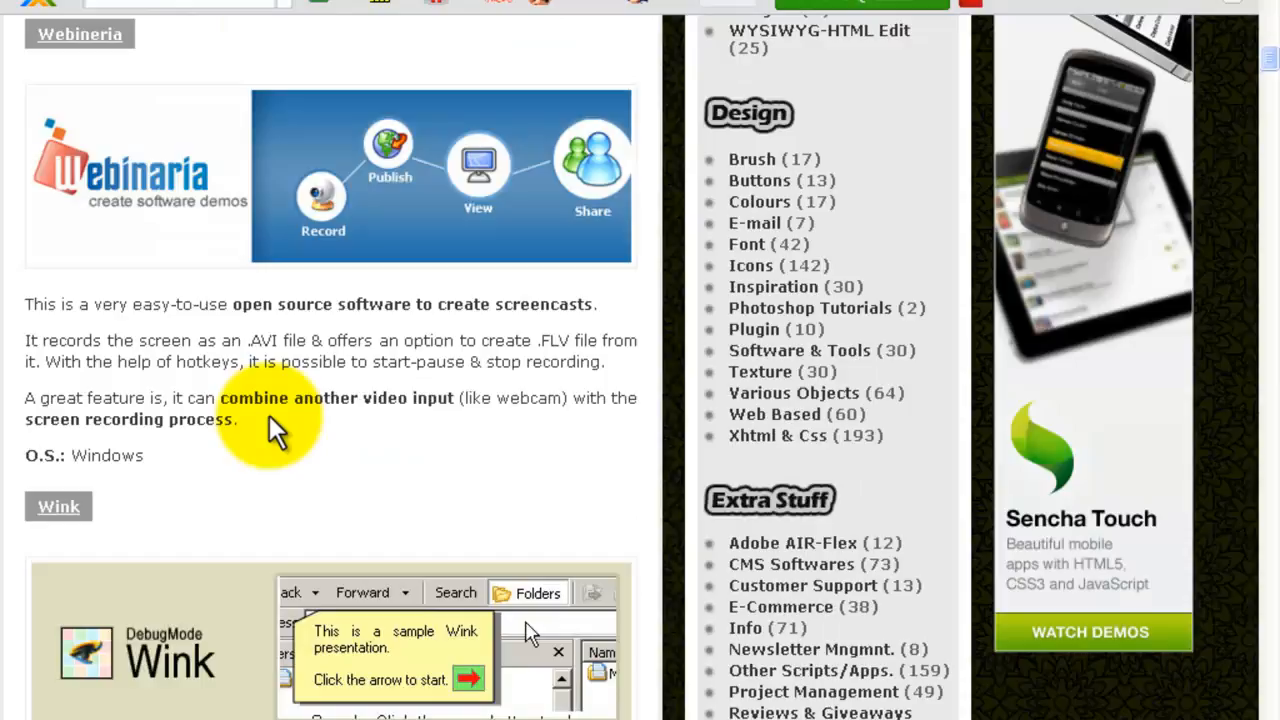
scroll("down", 3)
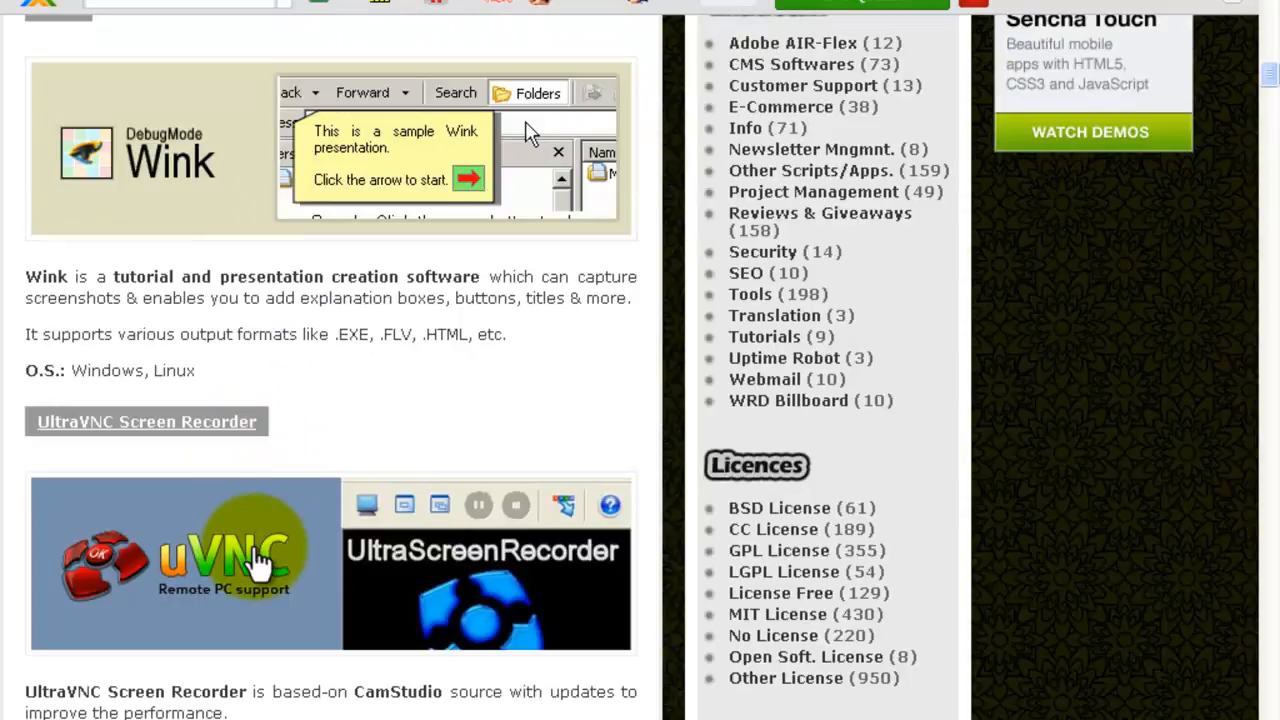
scroll("down", 3)
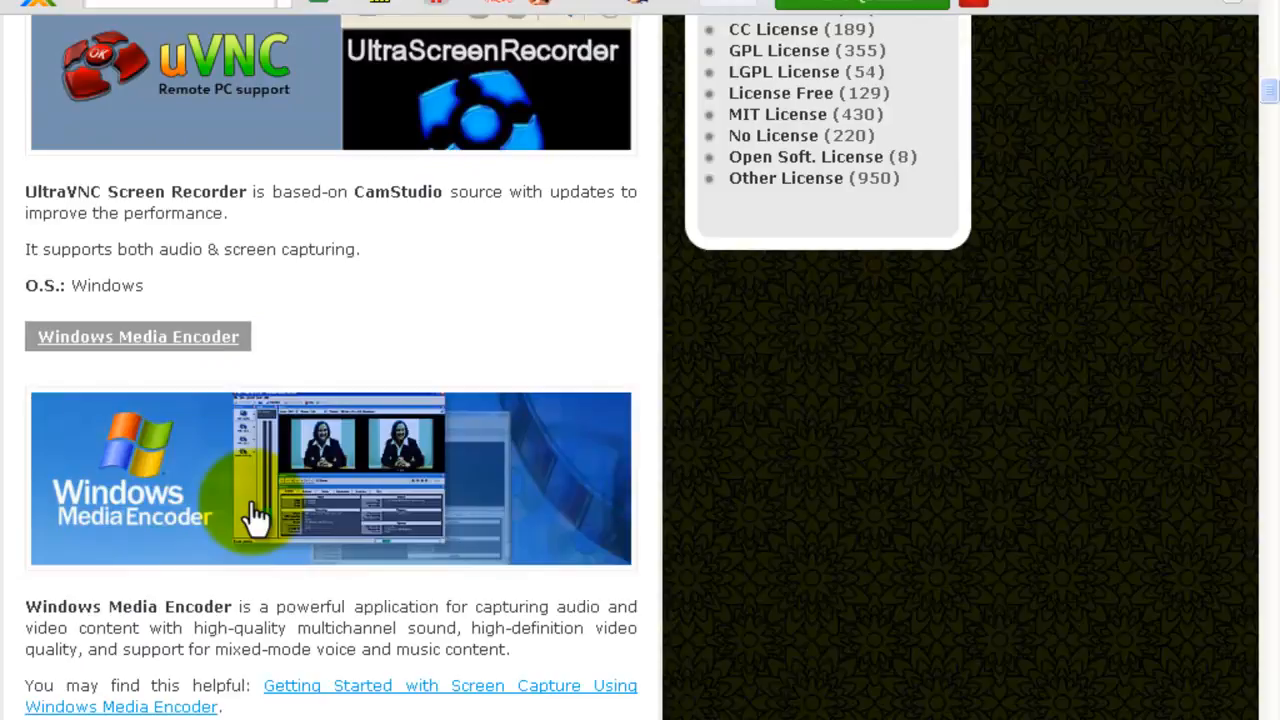
scroll("down", 3)
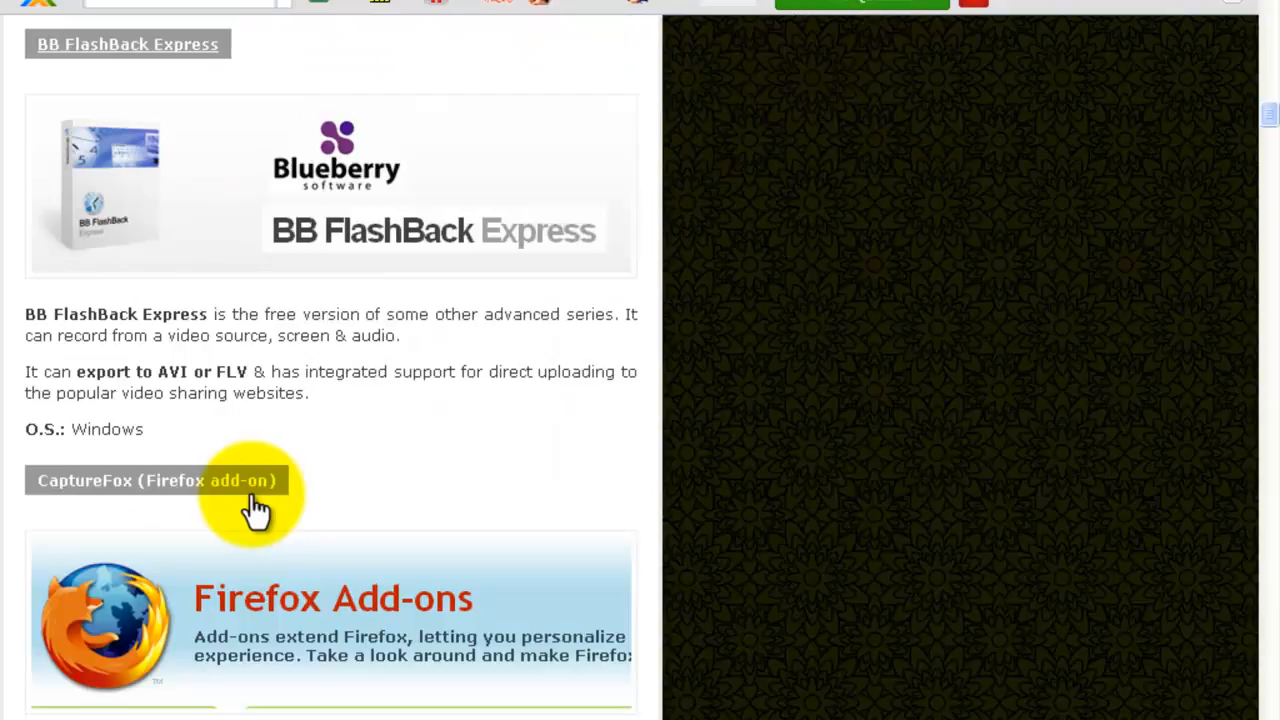
scroll("down", 3)
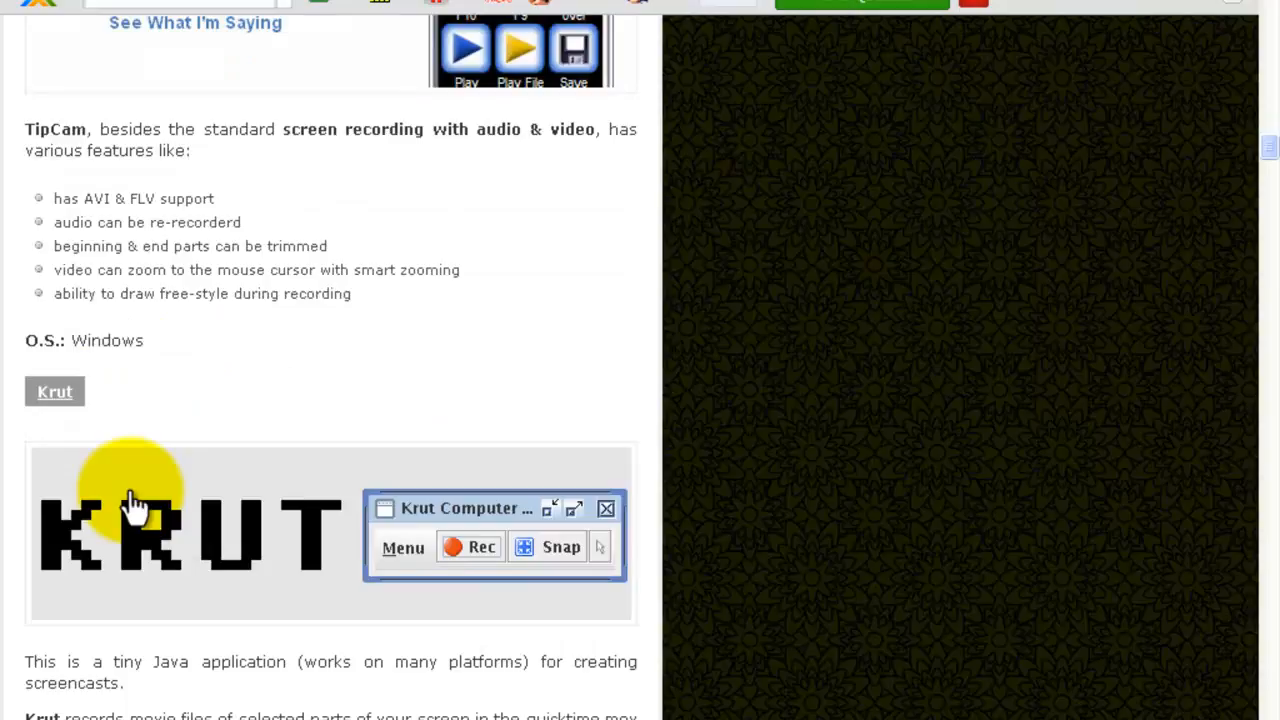
scroll("down", 3)
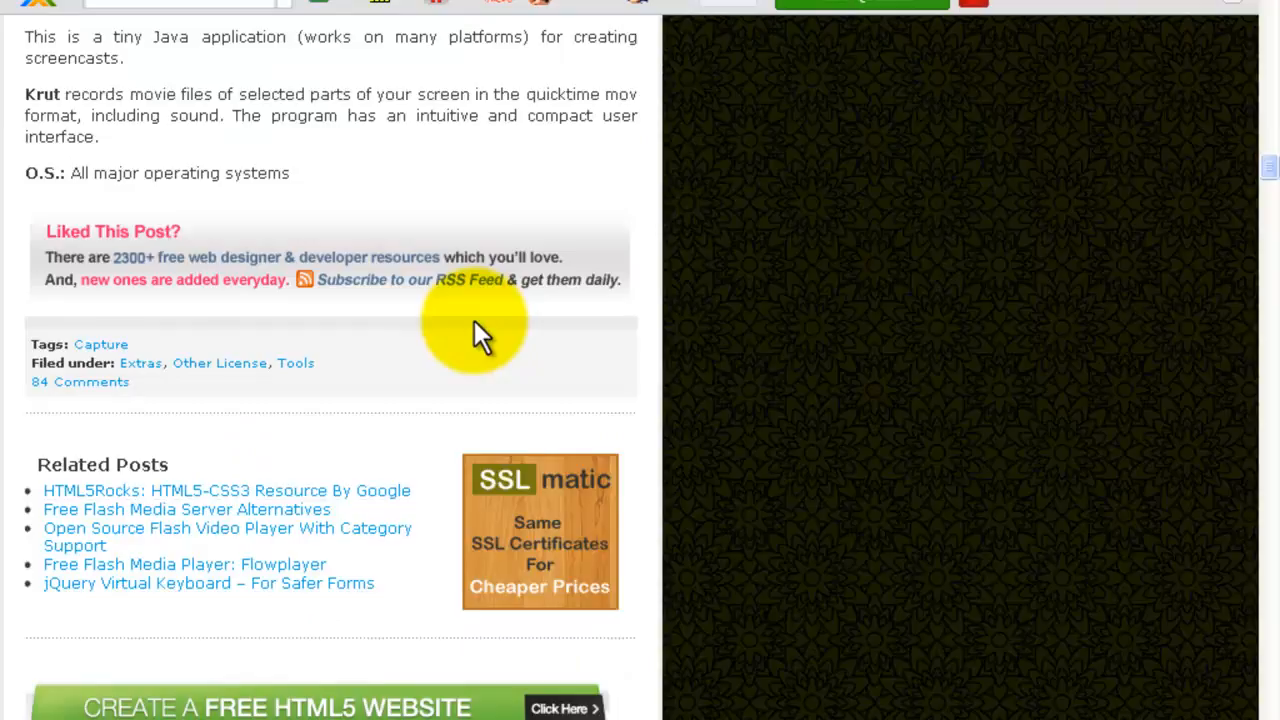
scroll("down", 3)
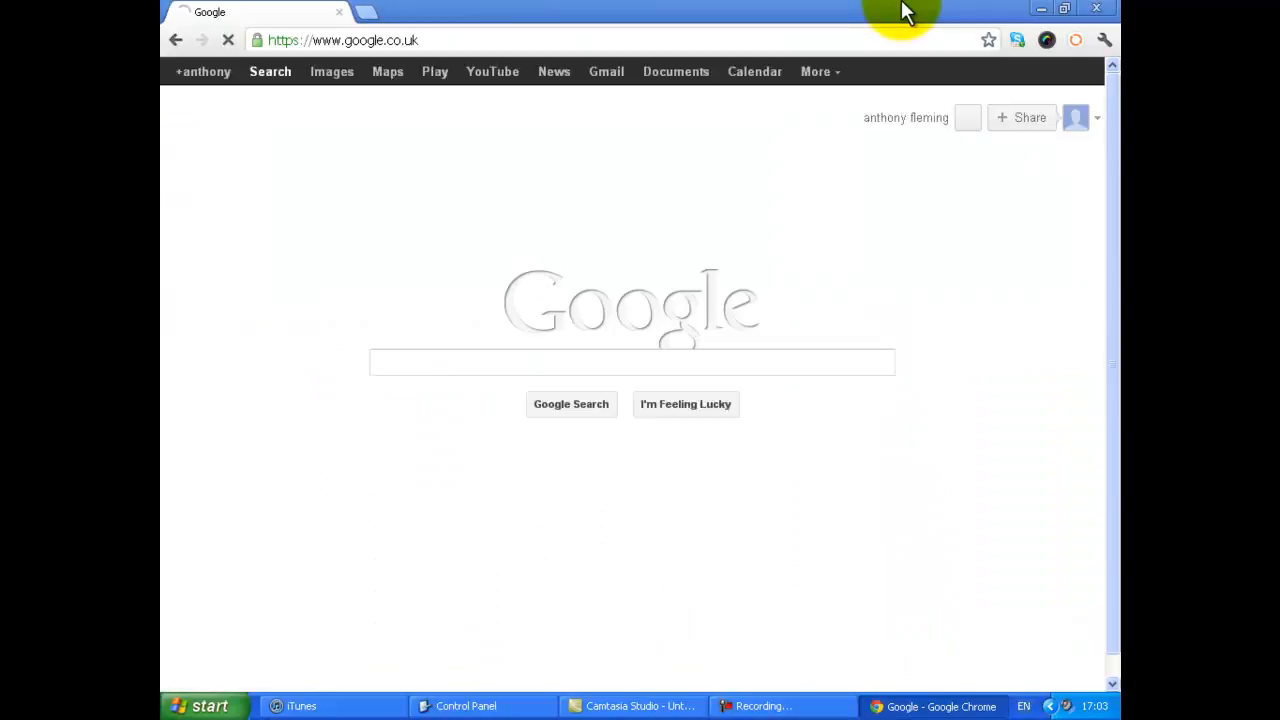
Switch to the Camtasia Studio window showing its empty untitled project and timeline
left_click(646, 706)
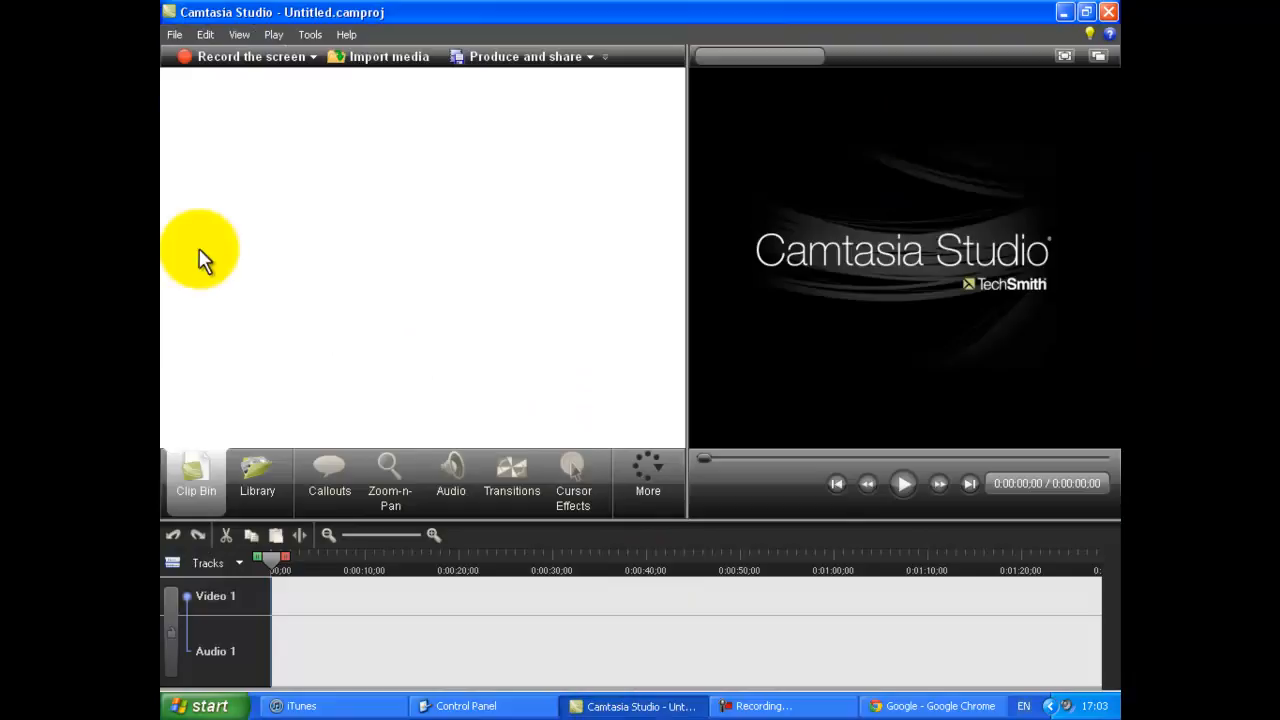
mouse_move(388, 478)
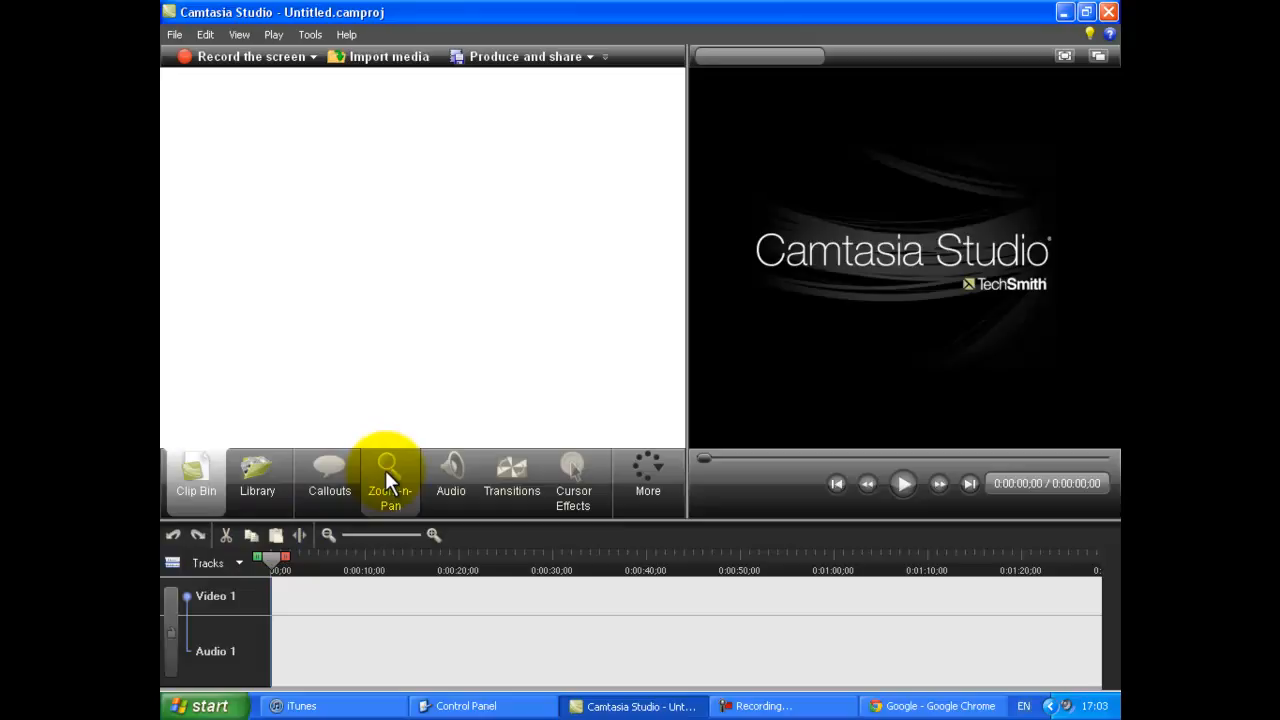
mouse_move(450, 472)
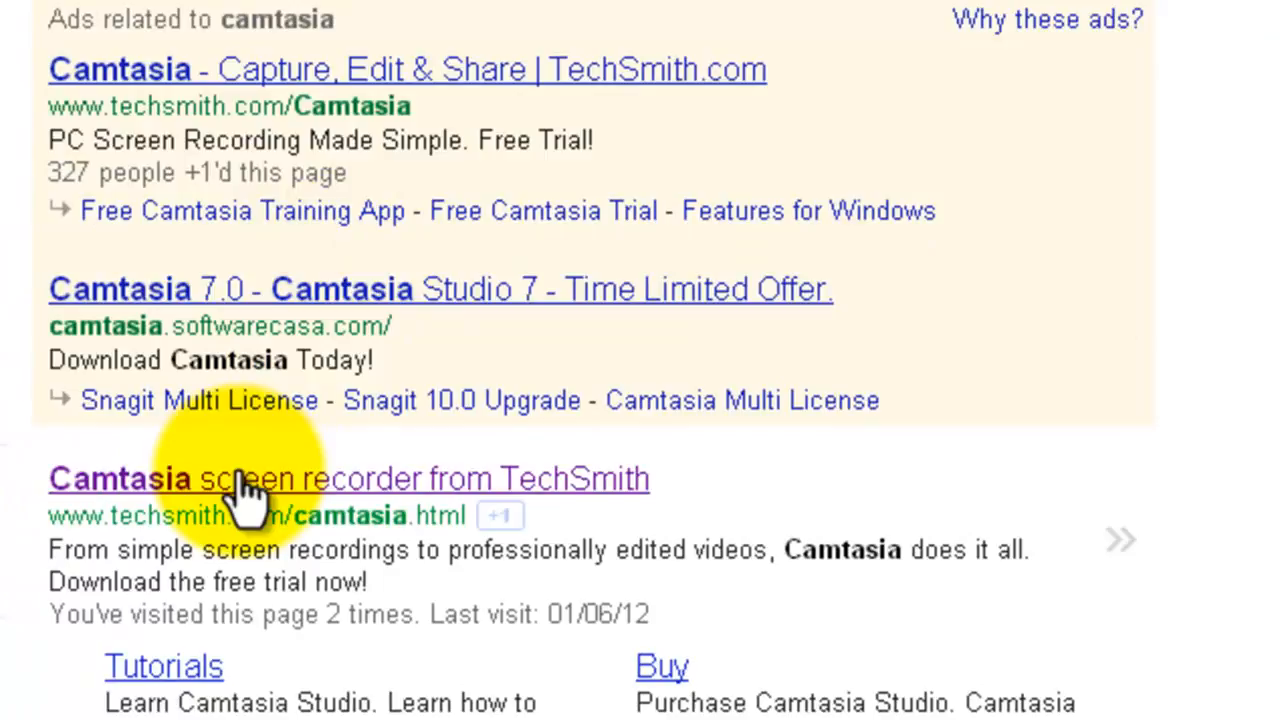
Follow the 'Camtasia screen recorder from TechSmith' result to TechSmith's store page
left_click(250, 480)
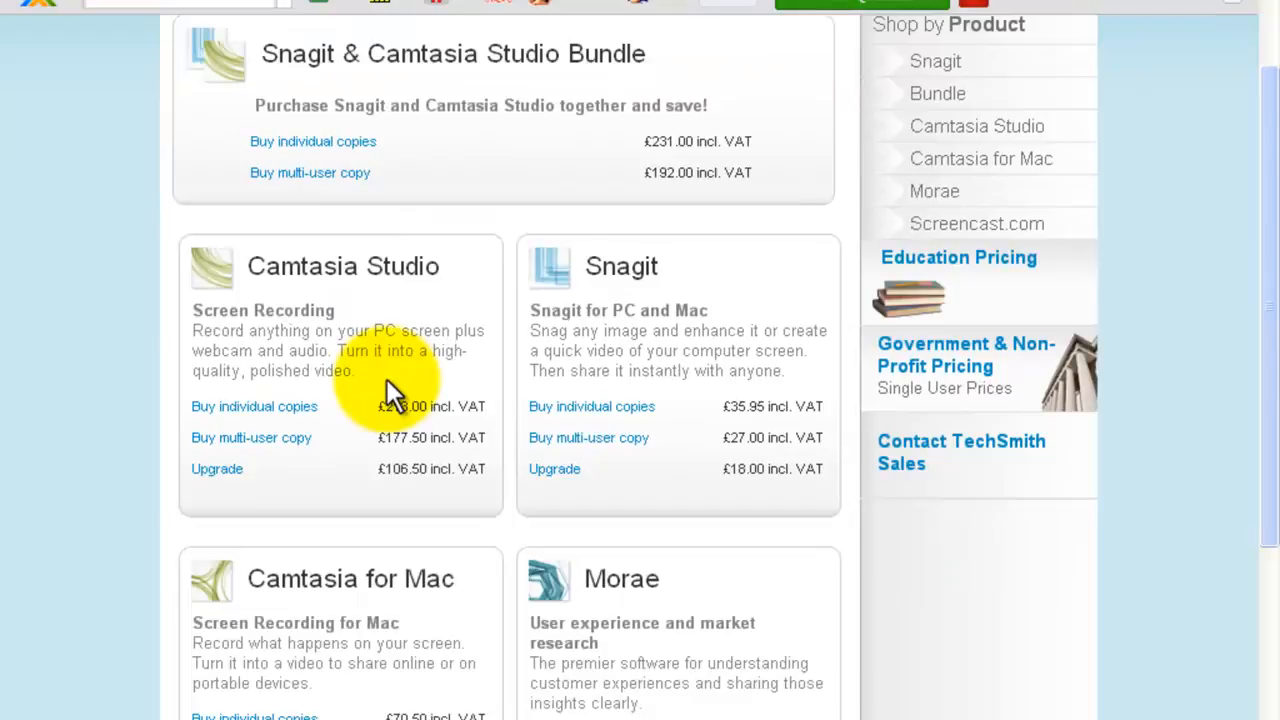
Scroll the TechSmith store listings down to Screencast.com and back up to Camtasia Studio's £213 price
scroll("down", 3)
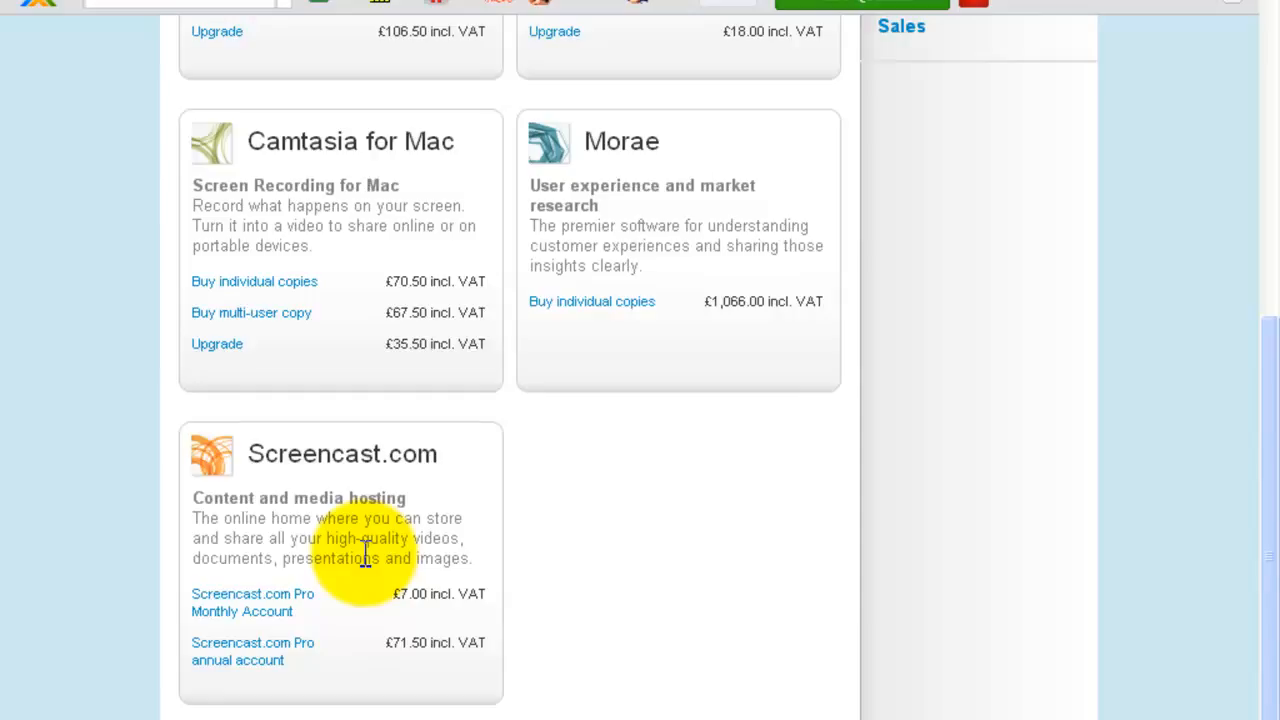
scroll("up", 3)
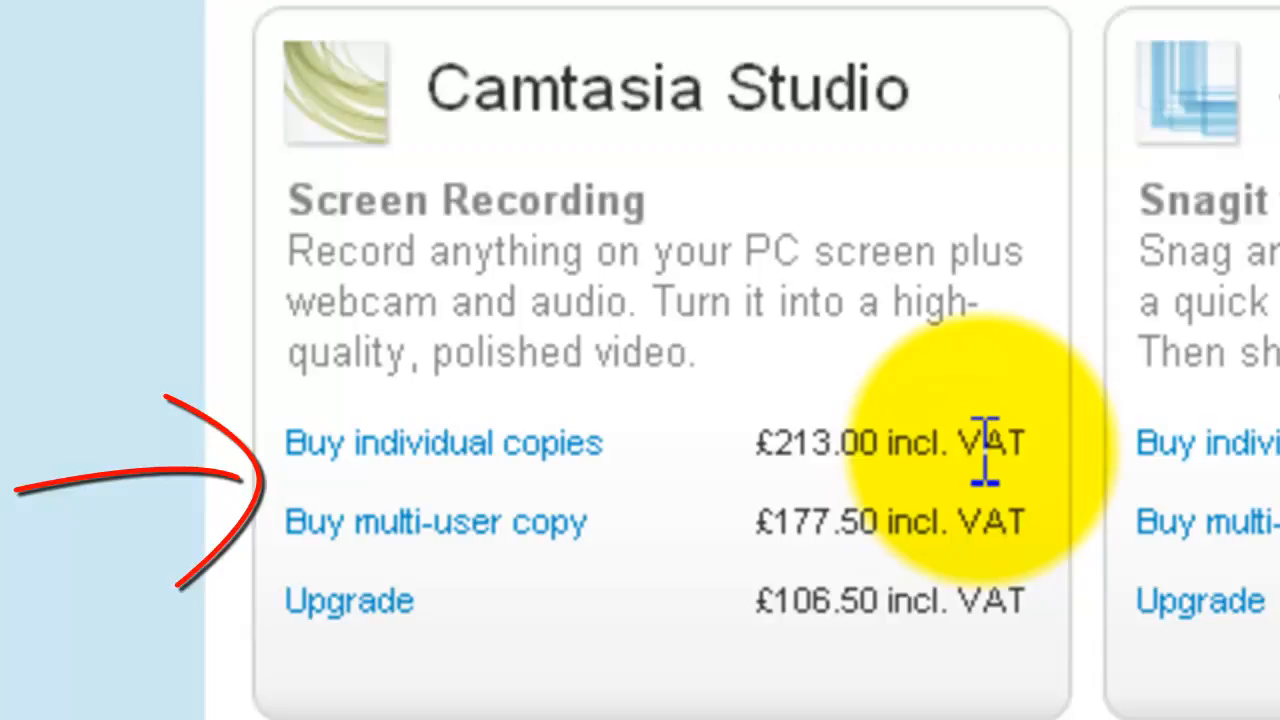
mouse_move(900, 616)
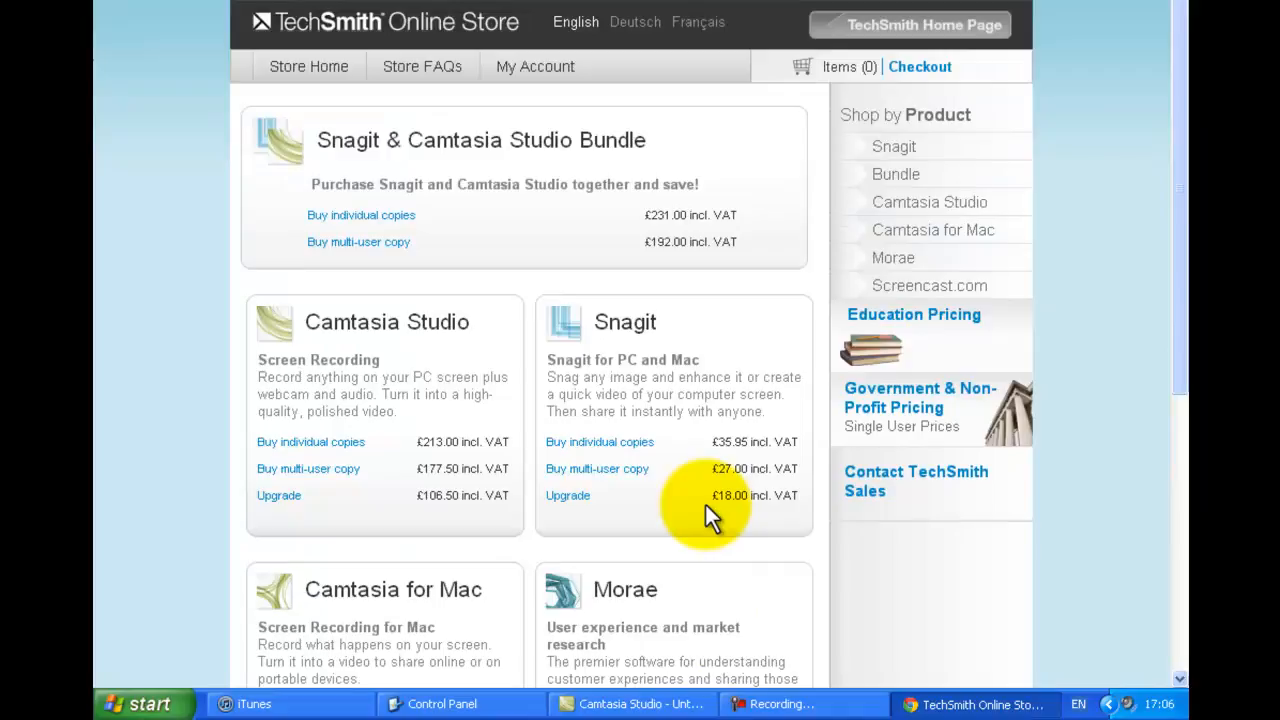
mouse_move(650, 652)
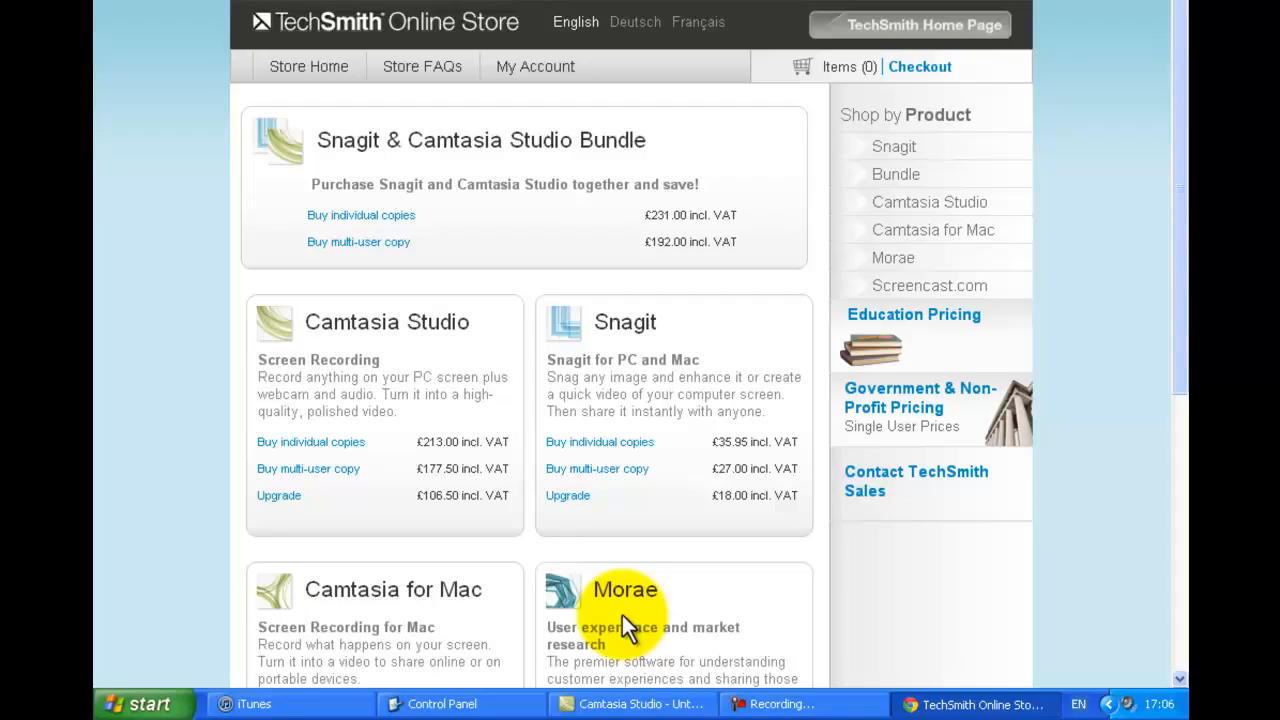
mouse_move(616, 652)
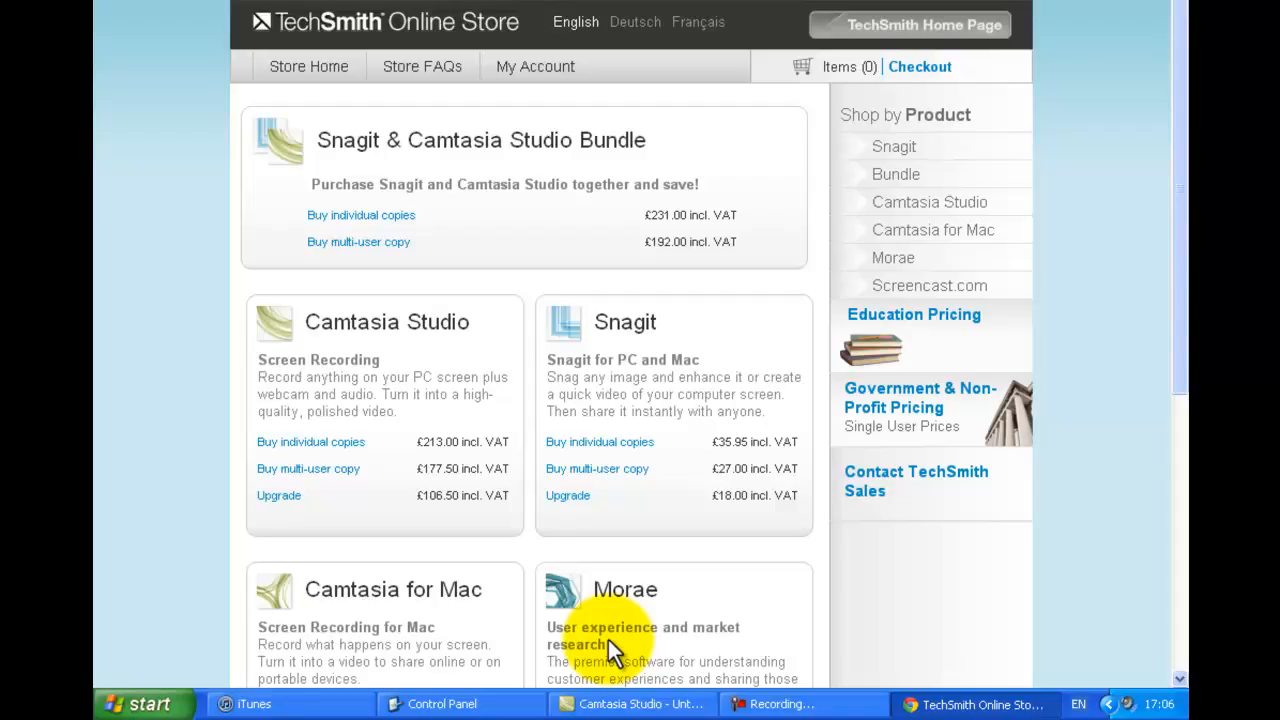
mouse_move(604, 580)
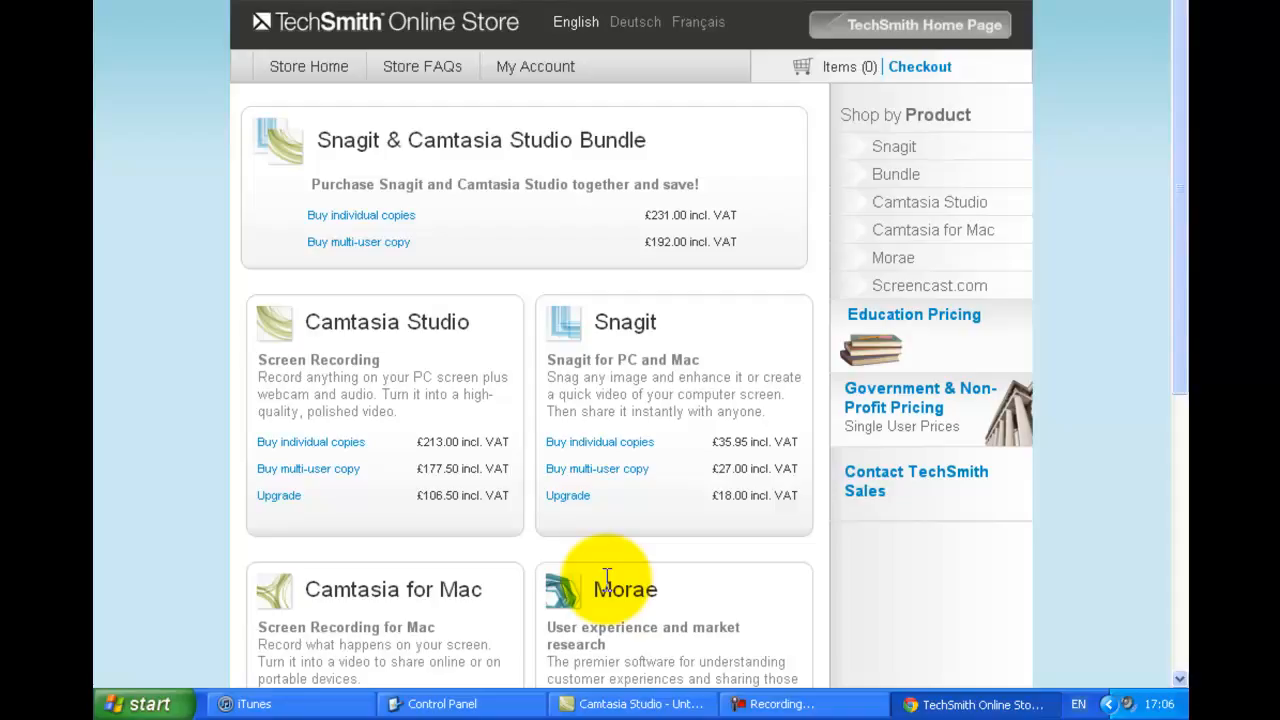